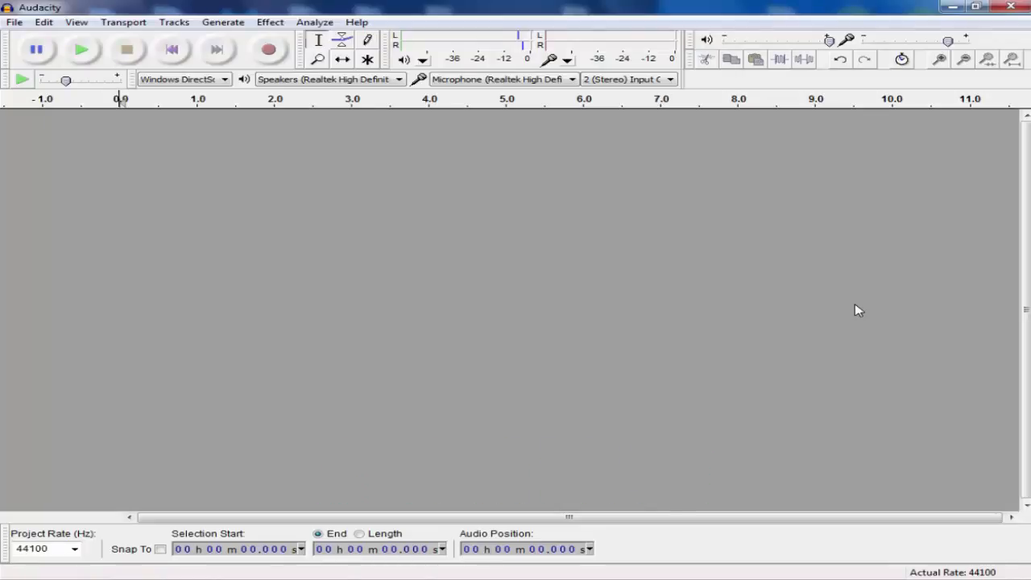
pyautogui.moveTo(787, 372)
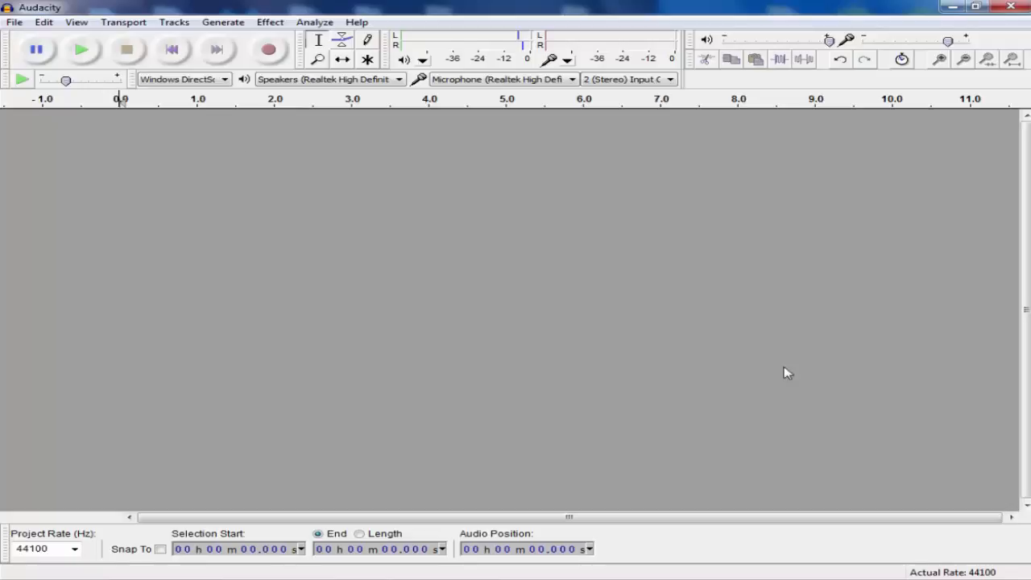
pyautogui.moveTo(776, 237)
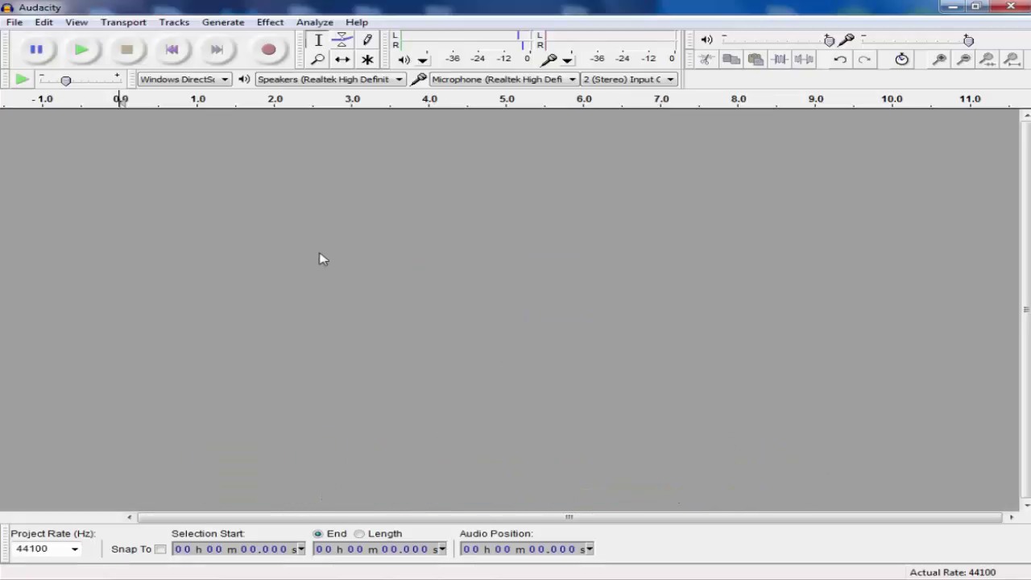
pyautogui.moveTo(338, 193)
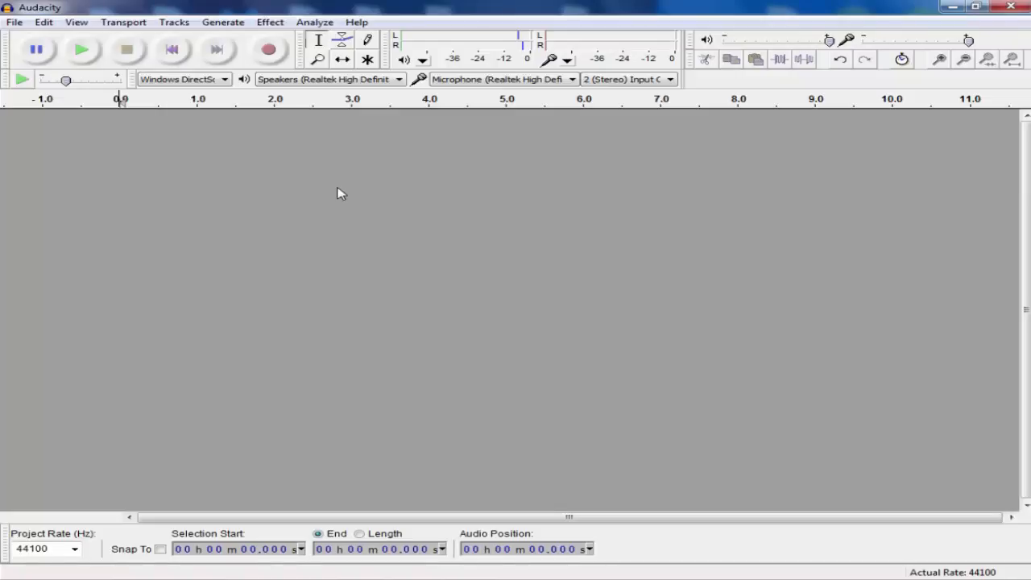
# Delete the silence after the last word and before the first, leaving a ~3-second clip, then play it
pyautogui.click(268, 49)
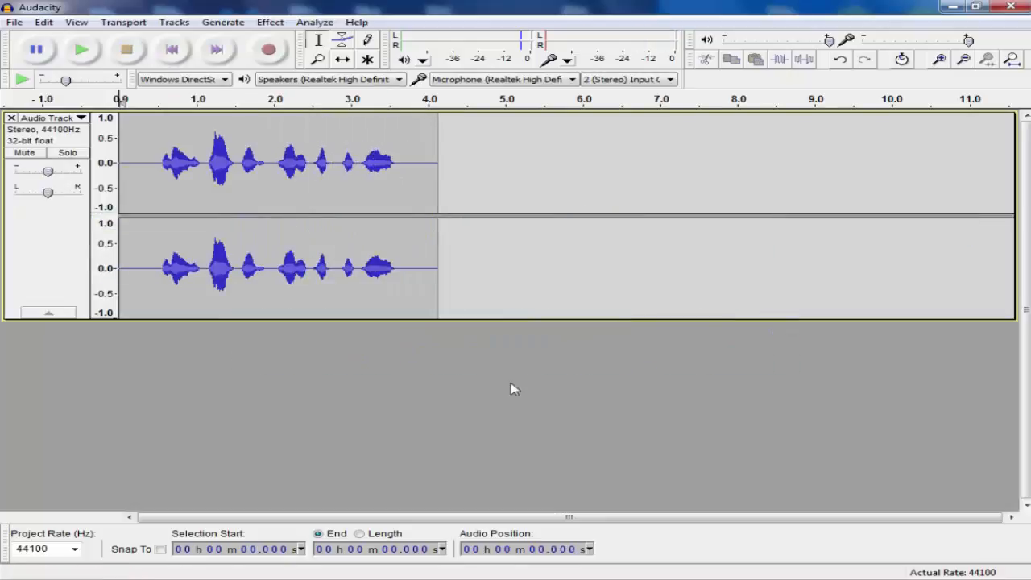
pyautogui.moveTo(159, 271)
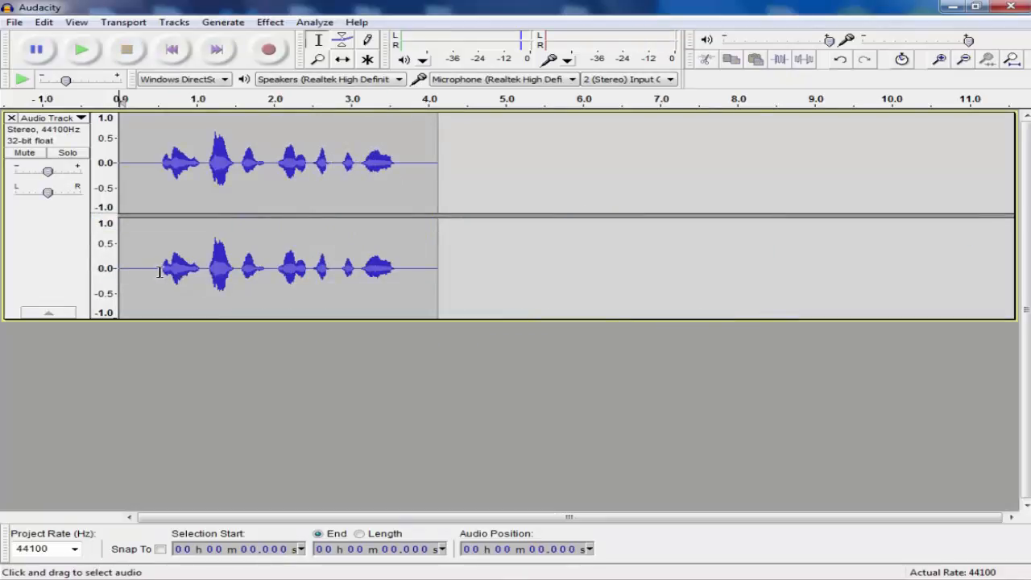
pyautogui.moveTo(151, 207)
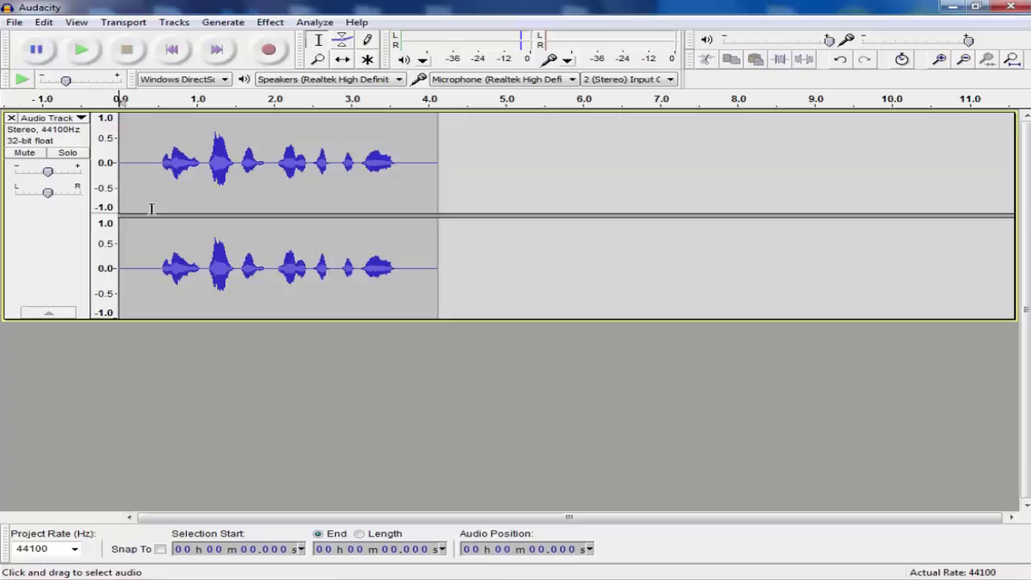
pyautogui.moveTo(333, 270)
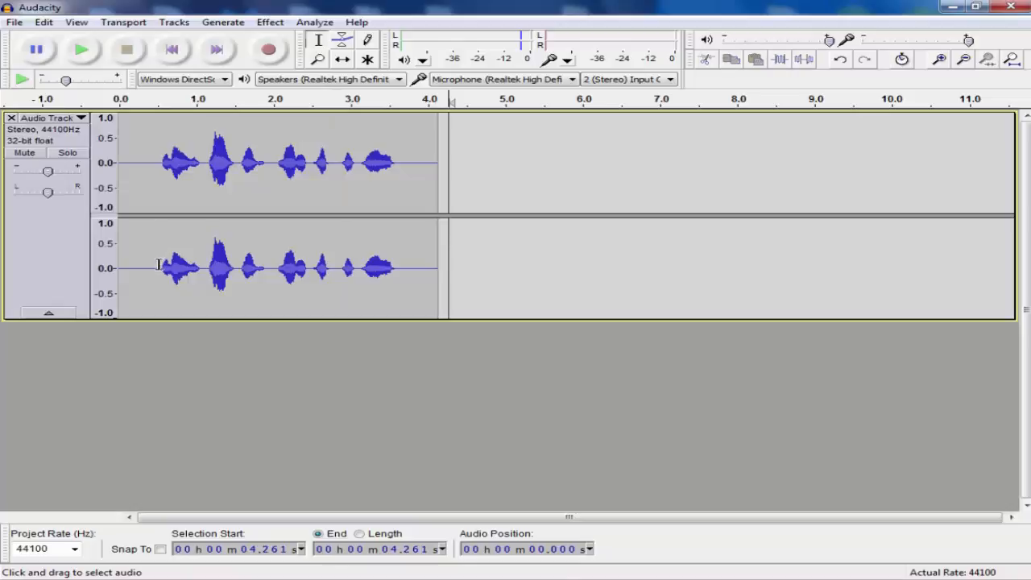
pyautogui.moveTo(121, 161); pyautogui.dragTo(157, 161)
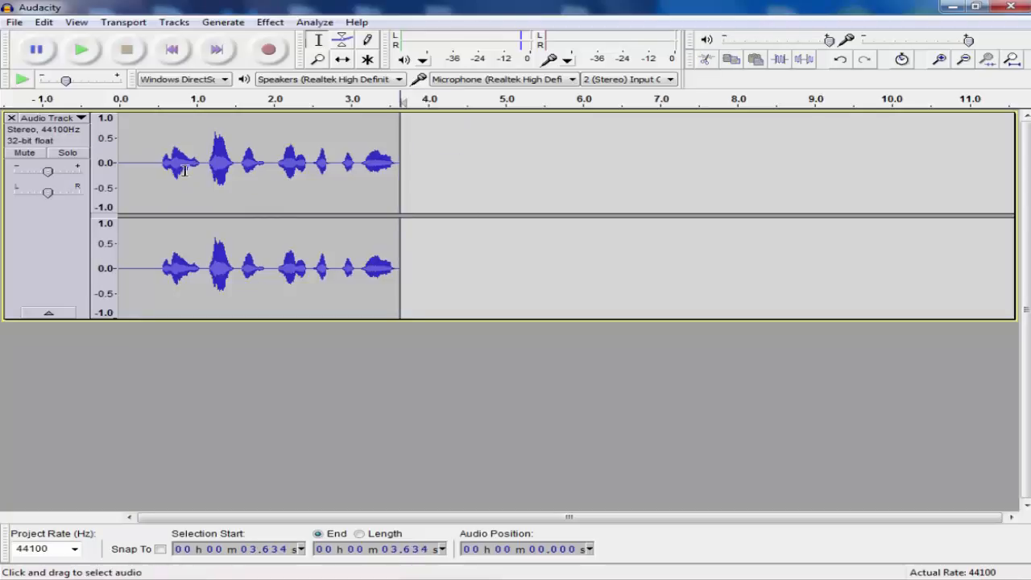
pyautogui.click(157, 162)
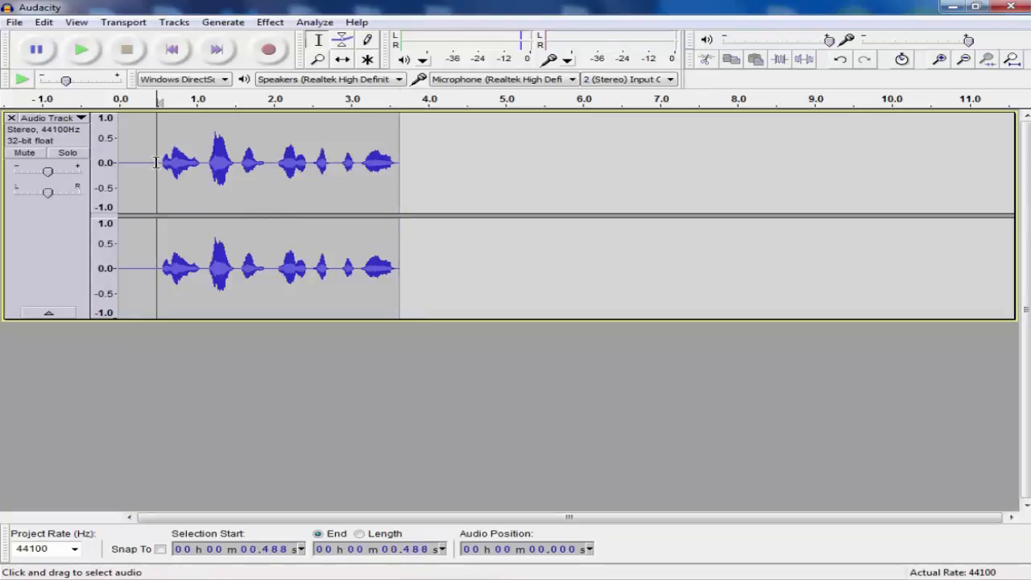
pyautogui.click(81, 50)
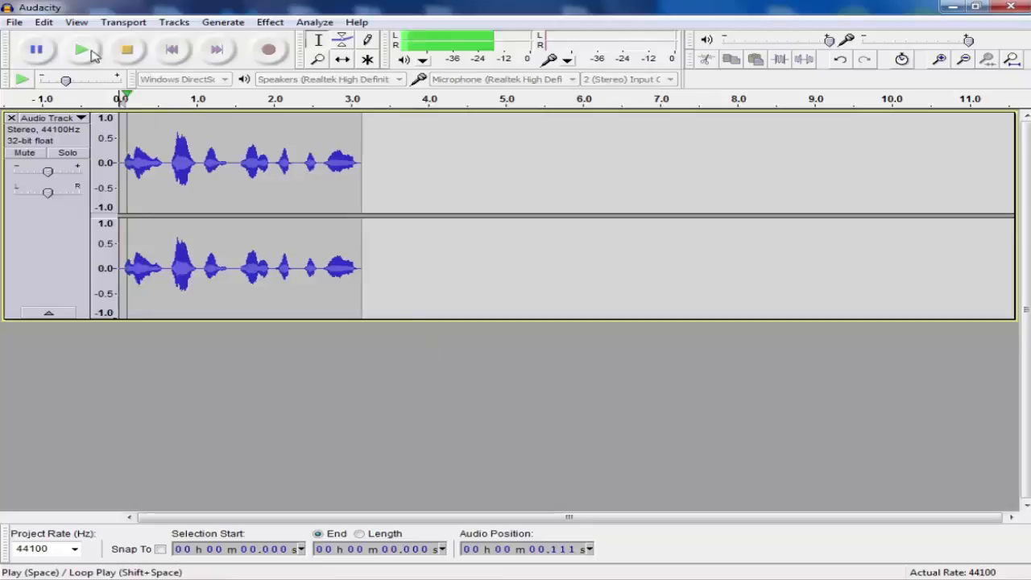
# Stop playback and apply a flat 12 dB Equalization boost to the whole clip
pyautogui.click(127, 50)
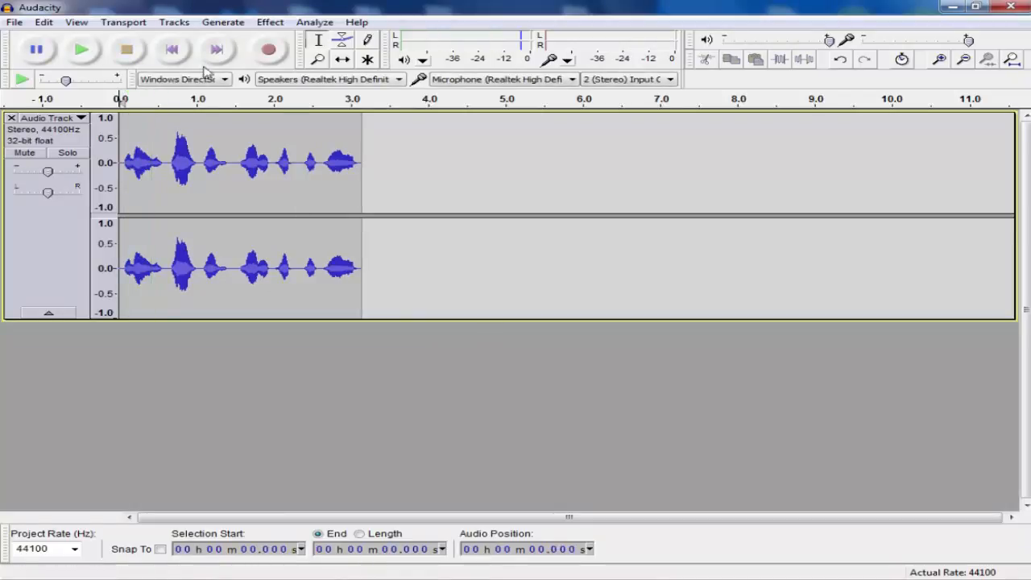
pyautogui.moveTo(407, 199)
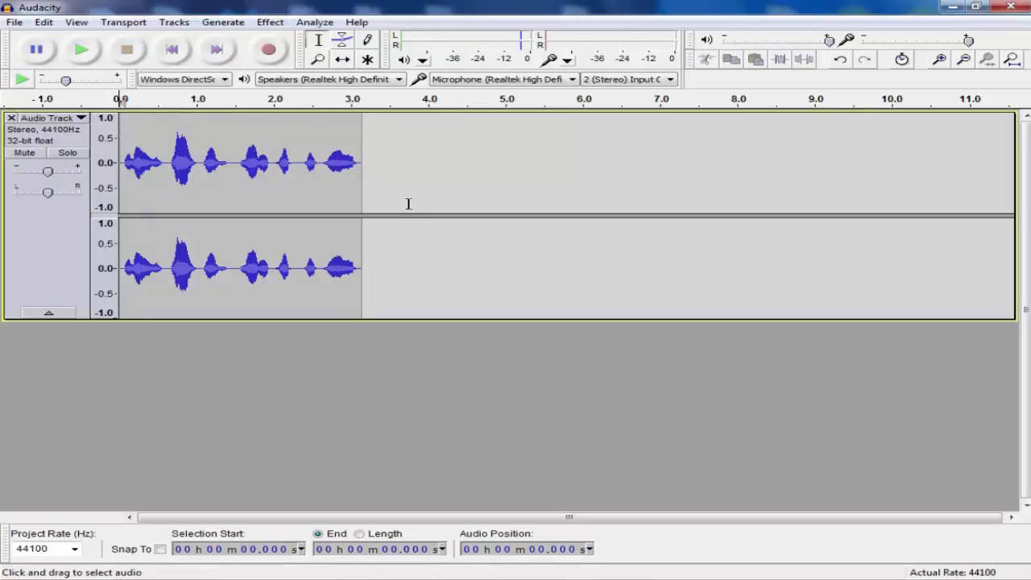
pyautogui.moveTo(293, 36)
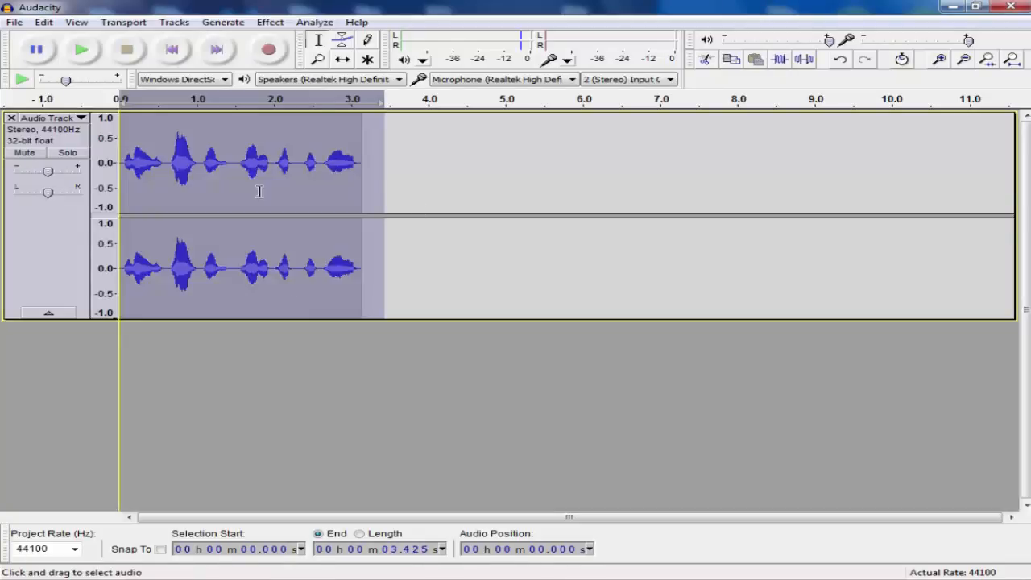
pyautogui.click(270, 22)
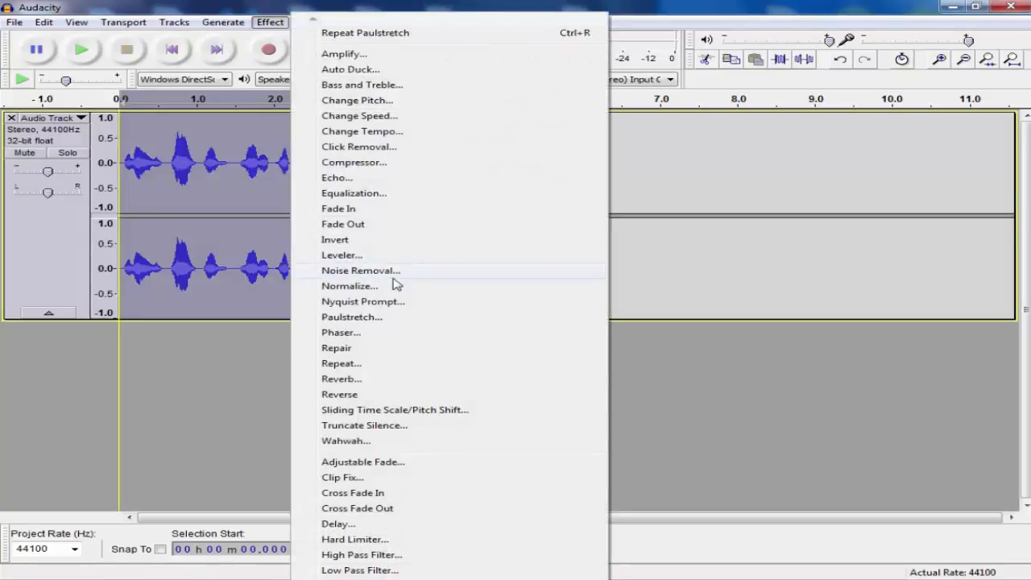
pyautogui.moveTo(401, 286)
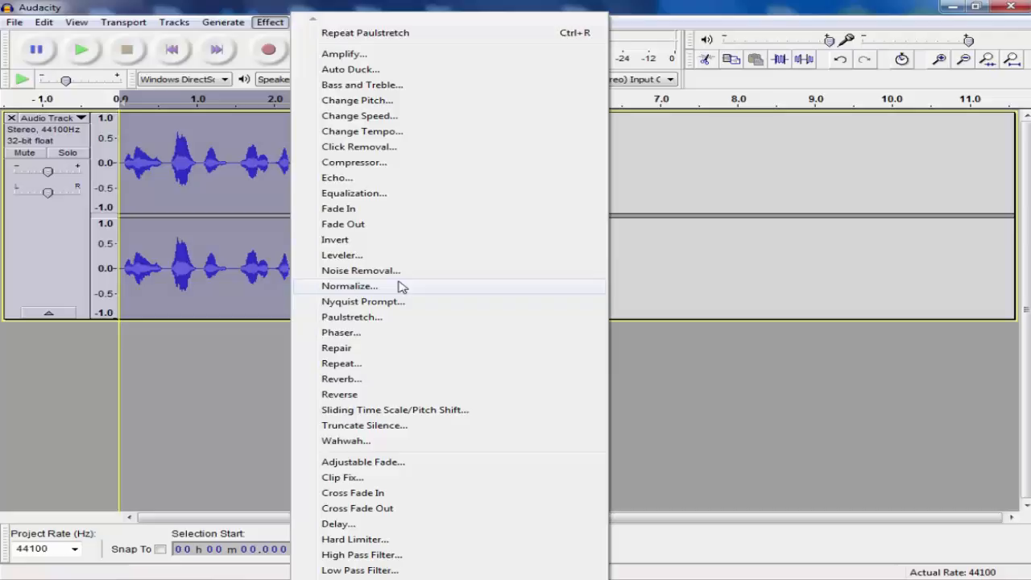
pyautogui.moveTo(386, 194)
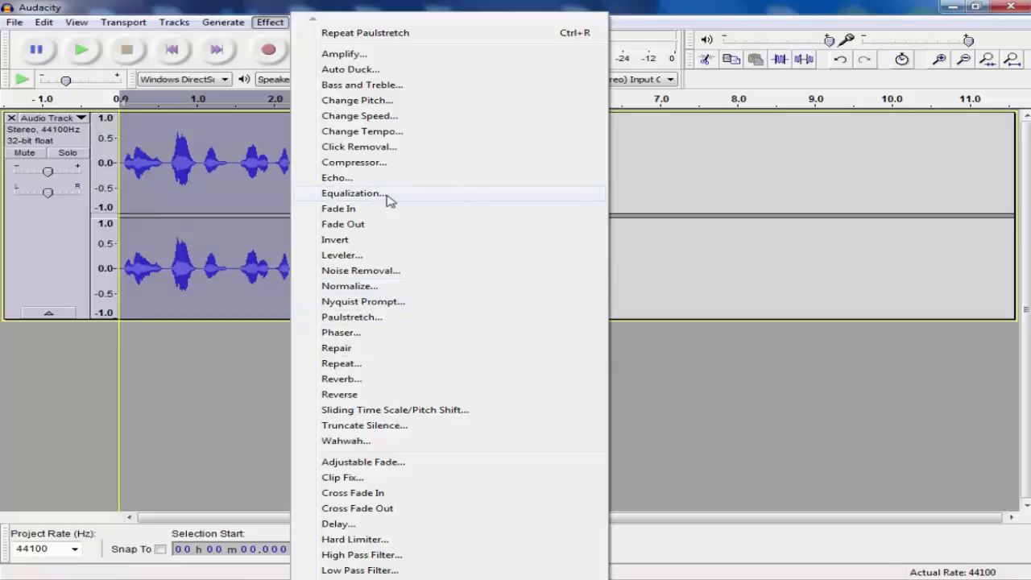
pyautogui.click(351, 193)
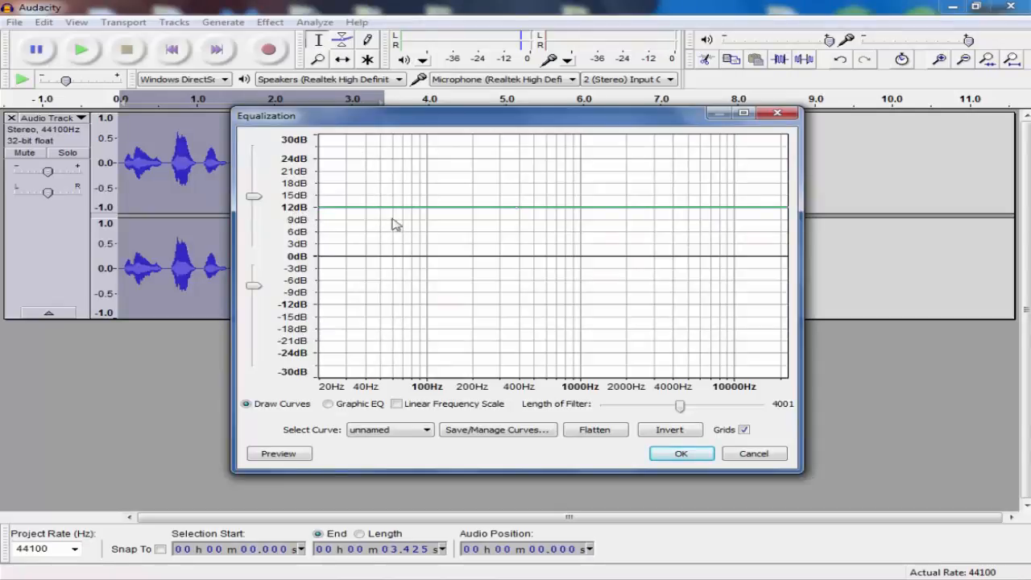
pyautogui.moveTo(365, 196)
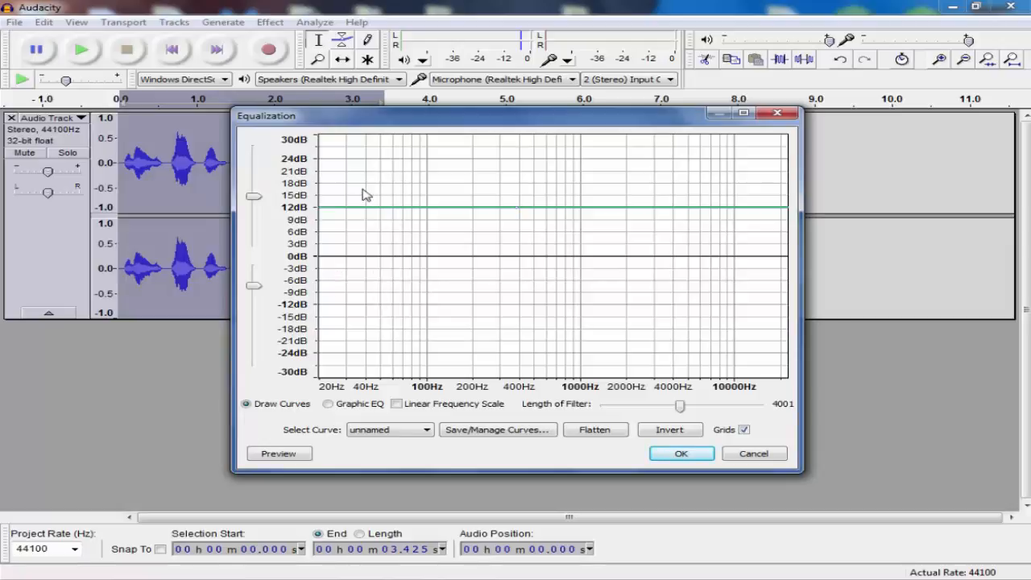
pyautogui.moveTo(623, 250)
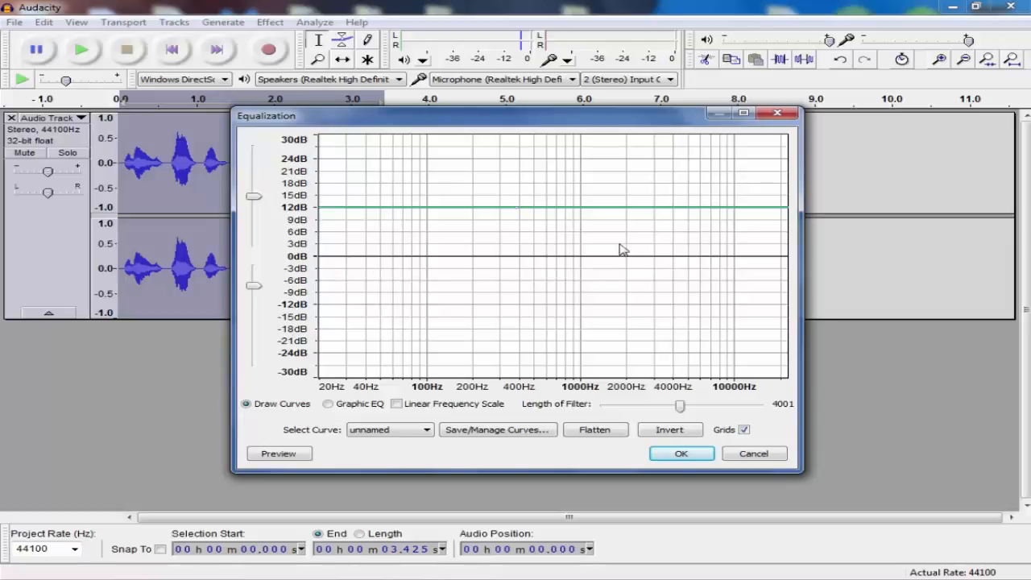
pyautogui.click(680, 453)
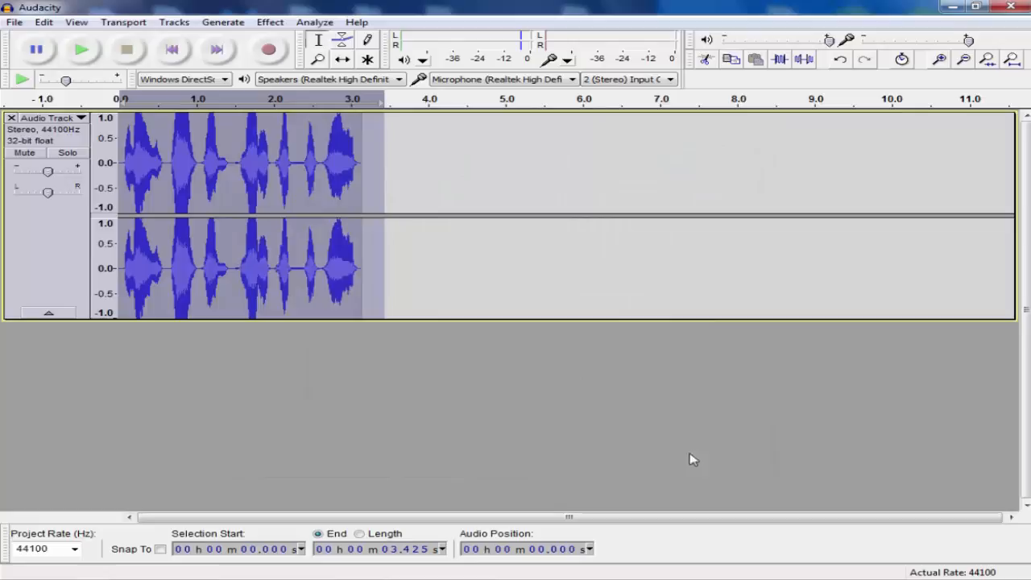
# Play back the boosted clip, reselect the whole track, and bring up the Effect menu
pyautogui.click(82, 50)
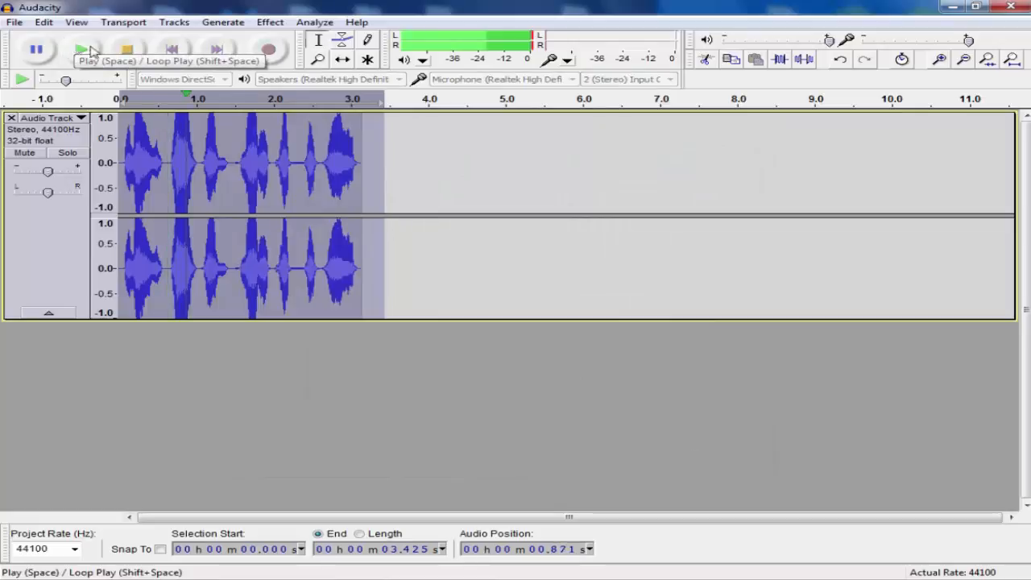
pyautogui.click(80, 50)
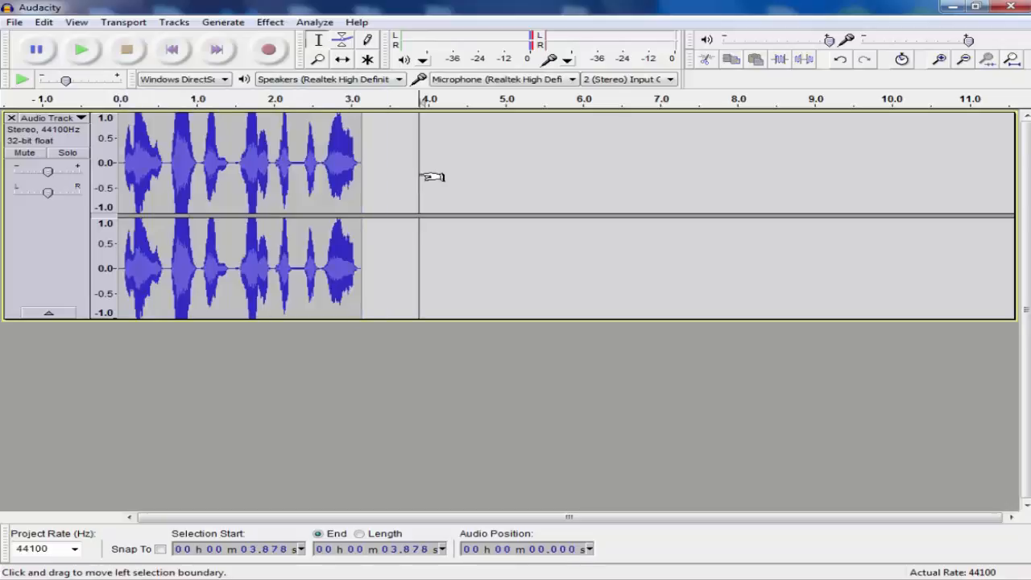
pyautogui.moveTo(137, 116)
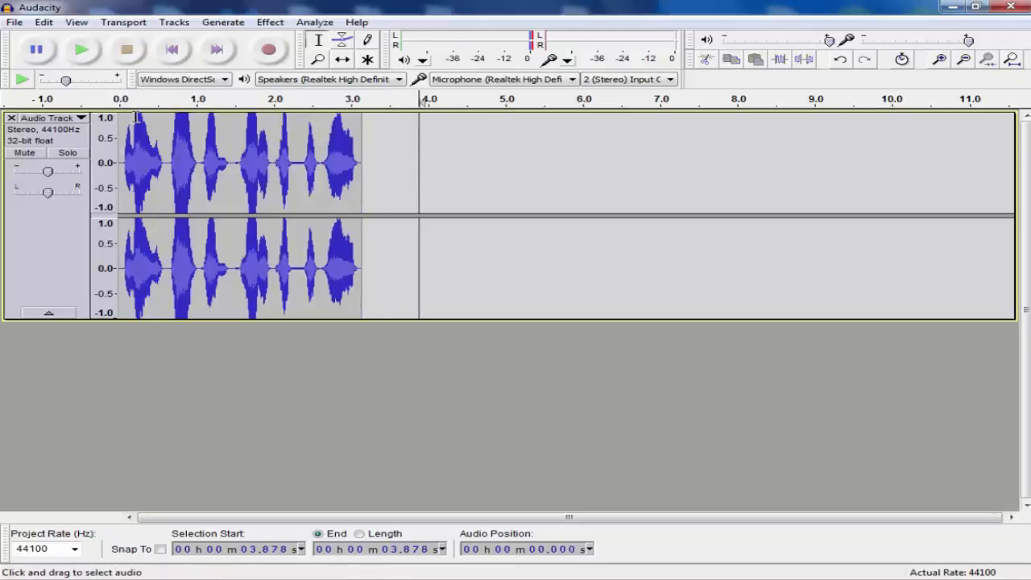
pyautogui.moveTo(493, 151)
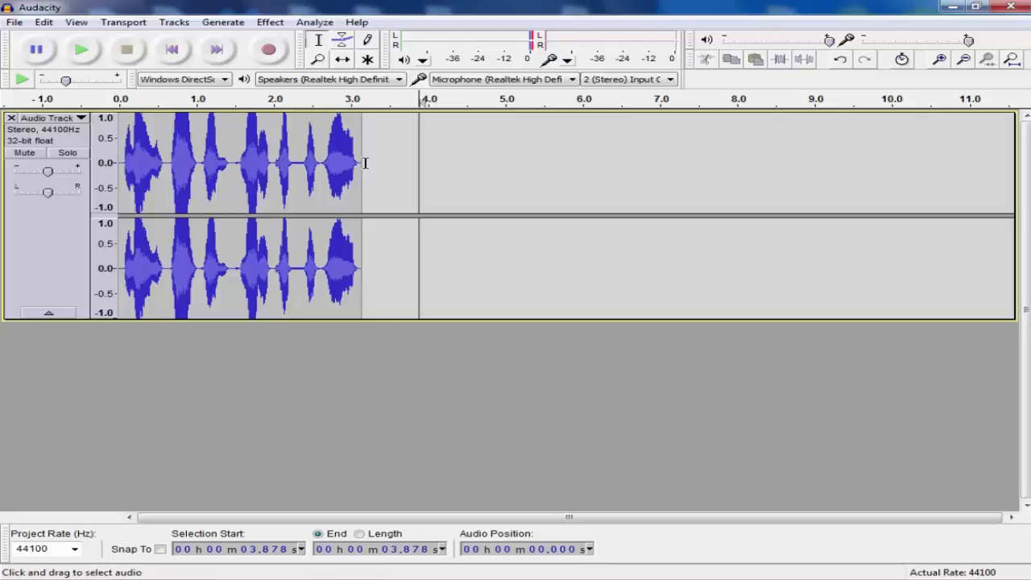
pyautogui.click(270, 22)
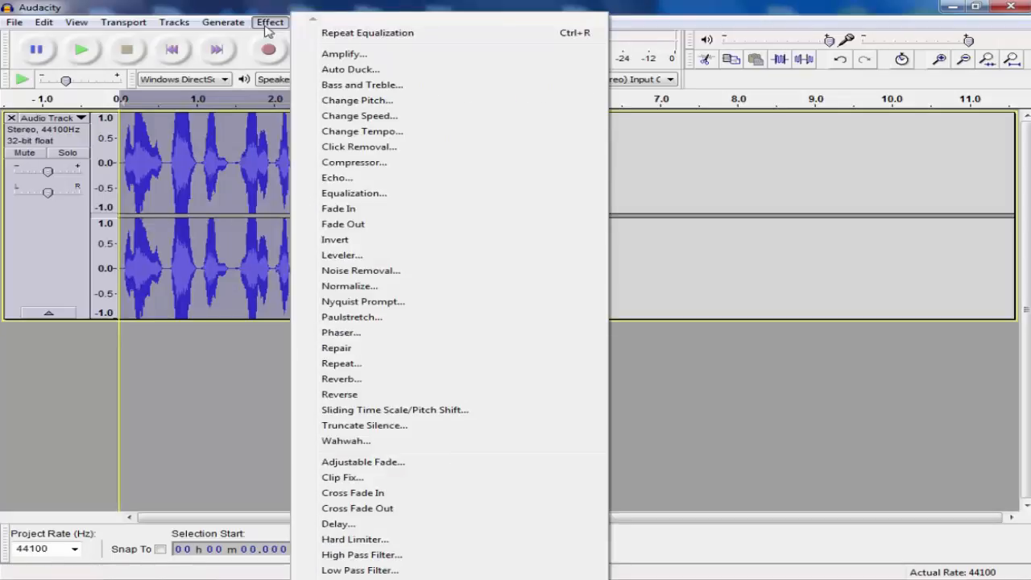
pyautogui.moveTo(437, 100)
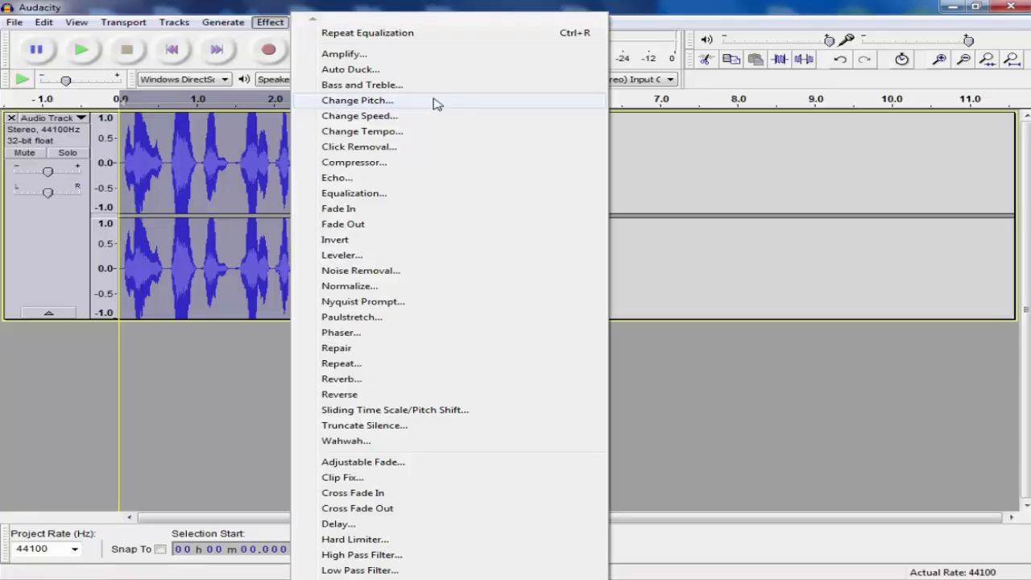
# Apply Change Pitch with a 20 percent increase and reopen the Effect menu
pyautogui.click(357, 100)
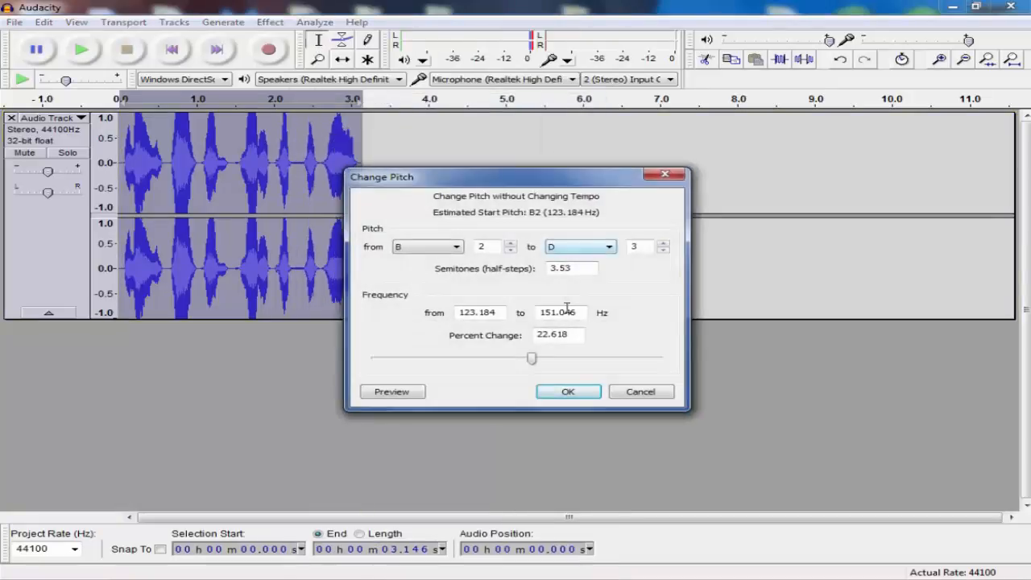
pyautogui.moveTo(531, 358); pyautogui.dragTo(530, 358)
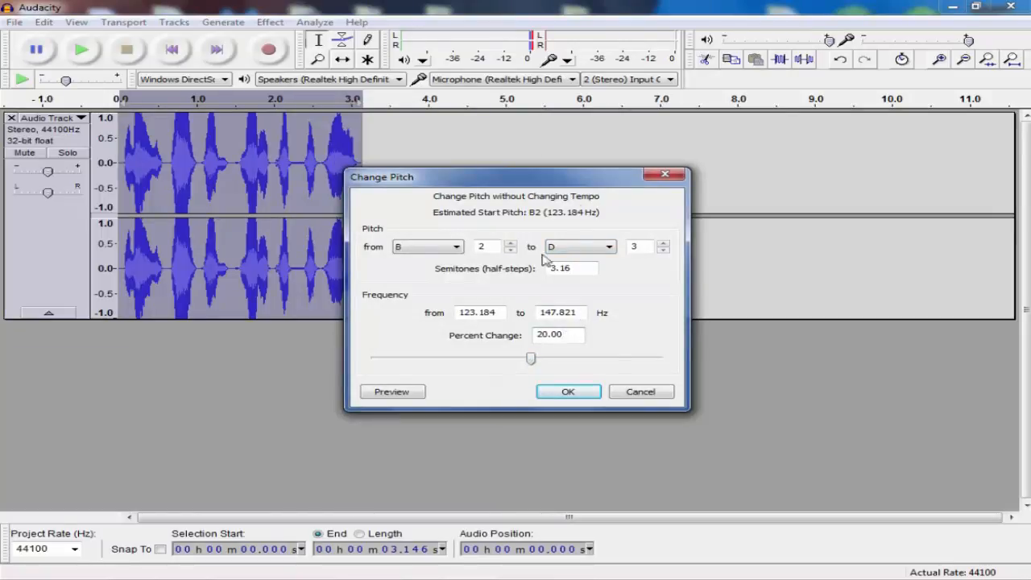
pyautogui.moveTo(568, 391)
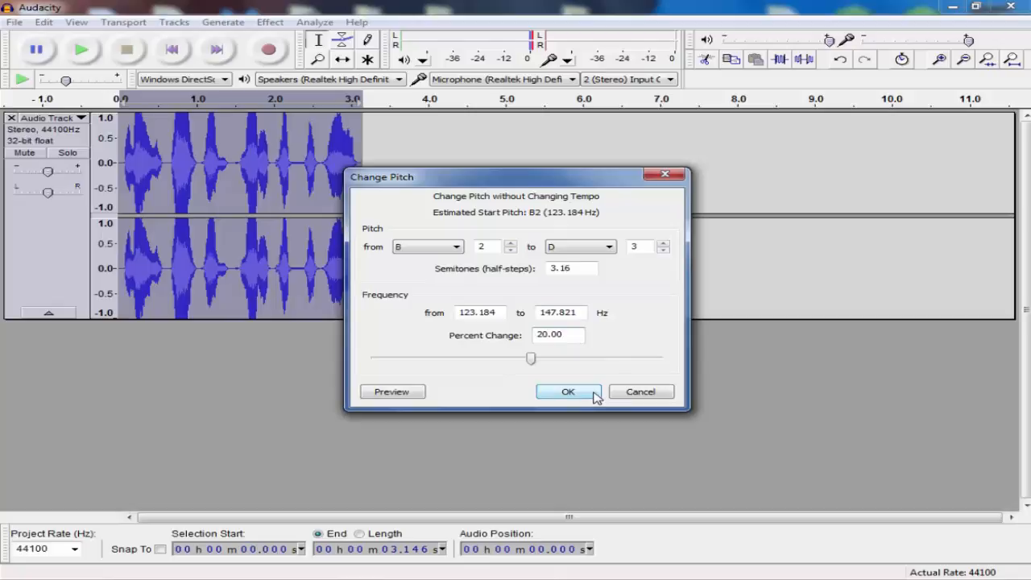
pyautogui.click(270, 22)
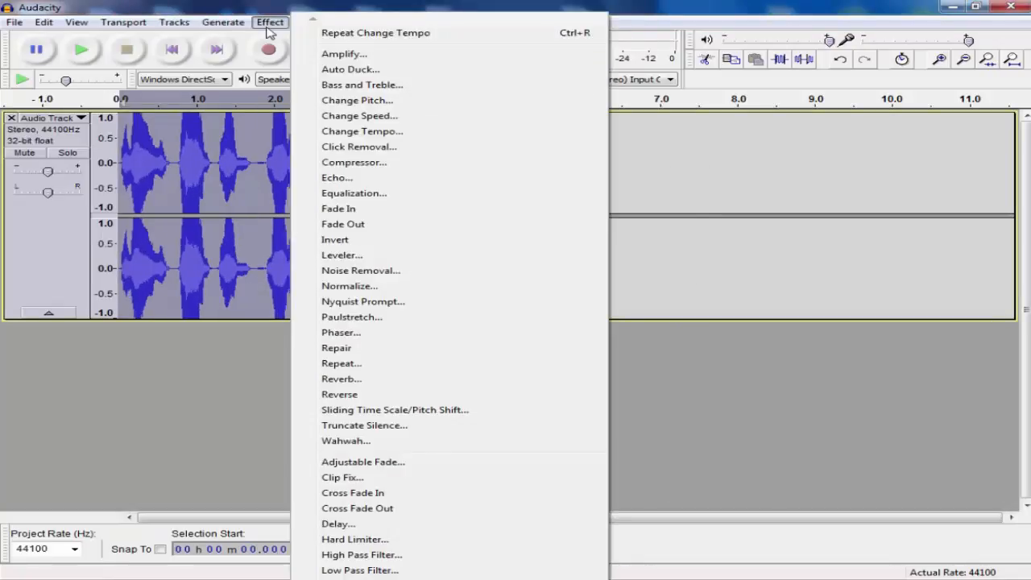
pyautogui.moveTo(394, 441)
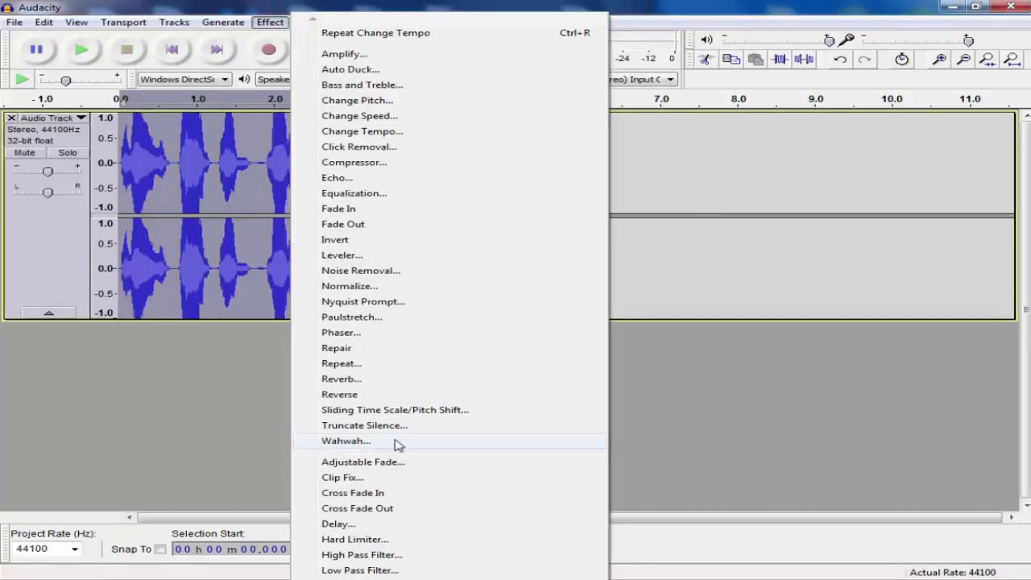
# Apply Wahwah with its default settings and play the result
pyautogui.click(345, 441)
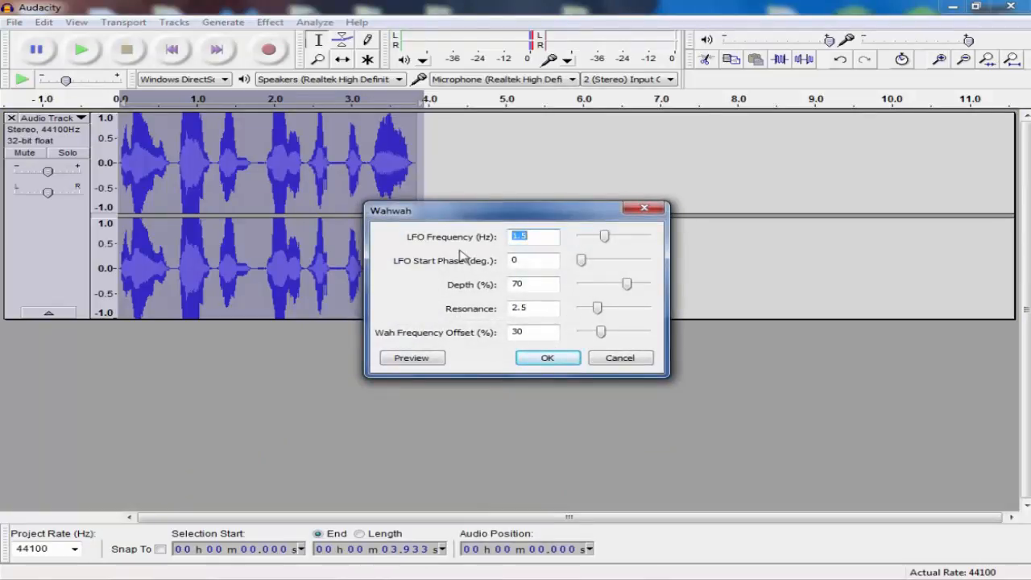
pyautogui.moveTo(515, 298)
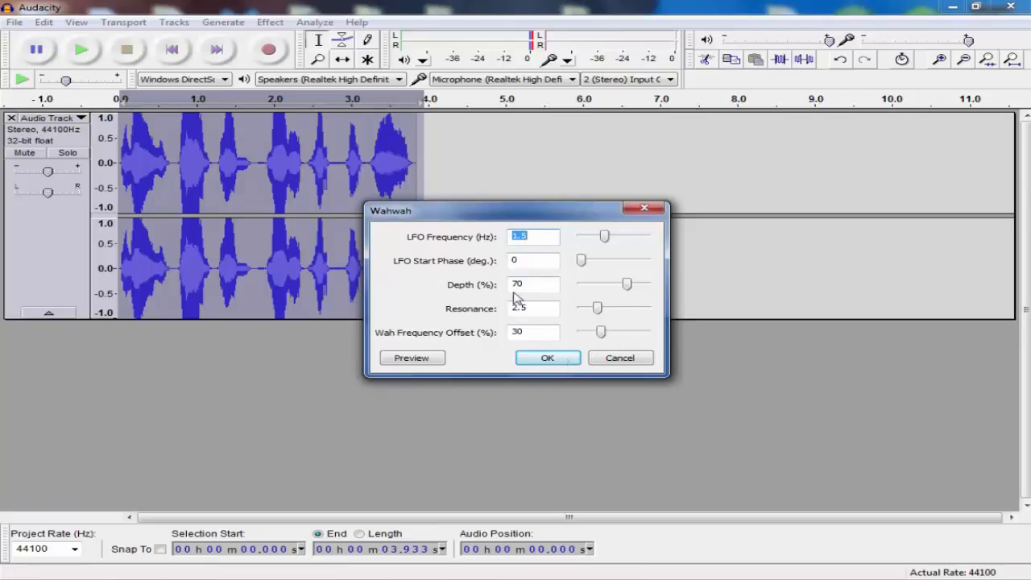
pyautogui.click(547, 357)
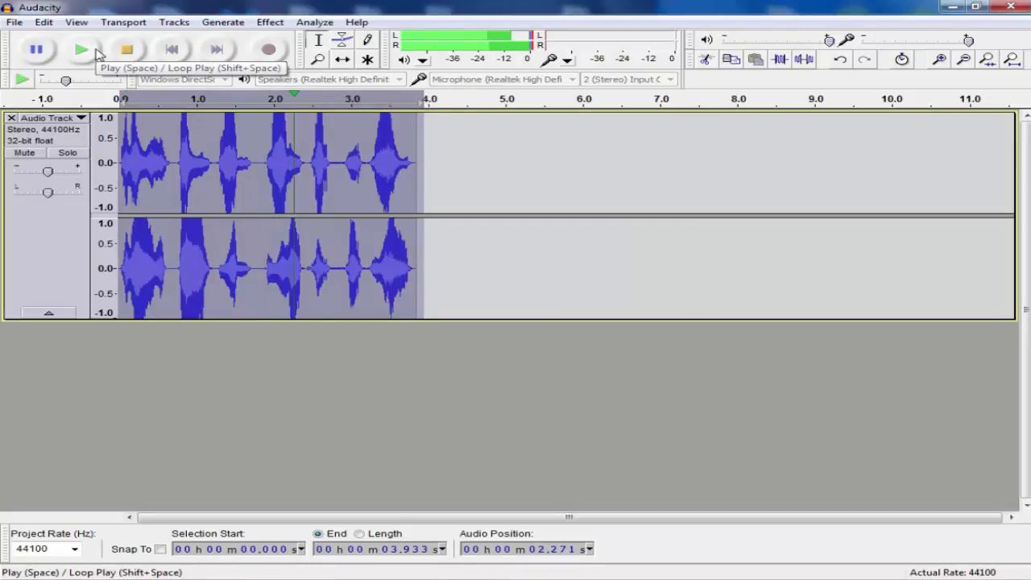
pyautogui.click(80, 49)
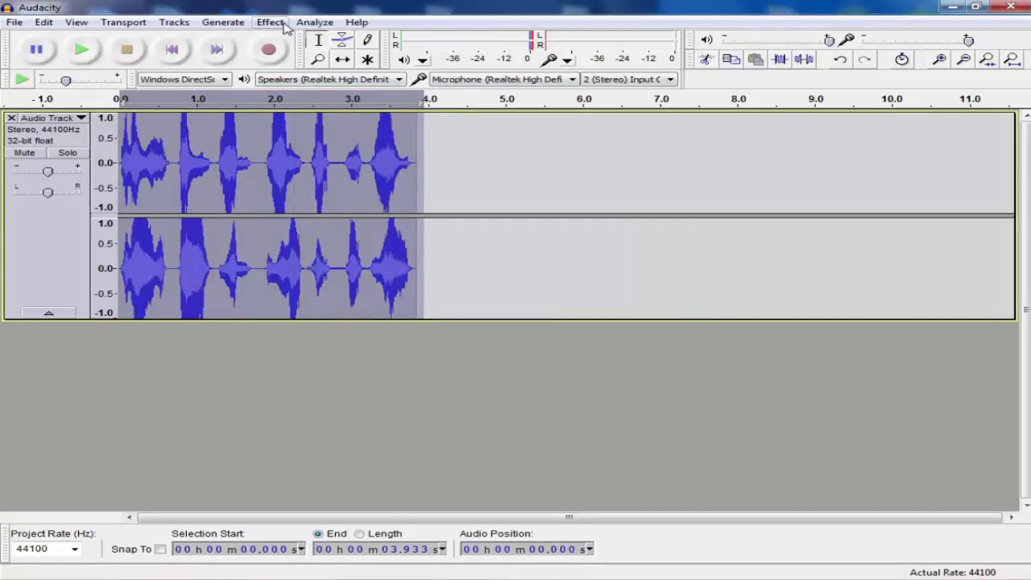
# Apply Paulstretch, stretching the clip to just over four seconds, and play it back
pyautogui.click(269, 21)
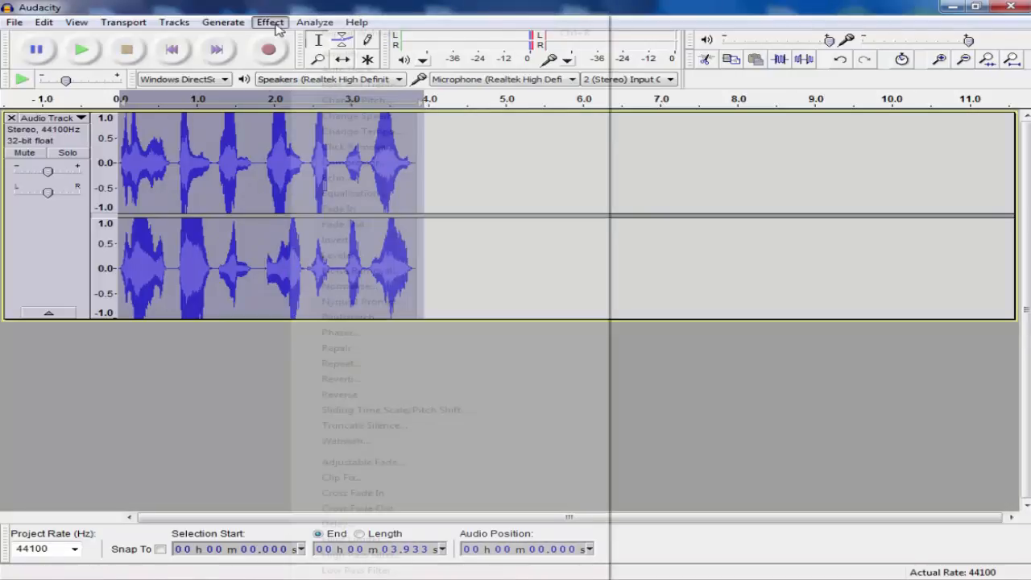
pyautogui.click(270, 22)
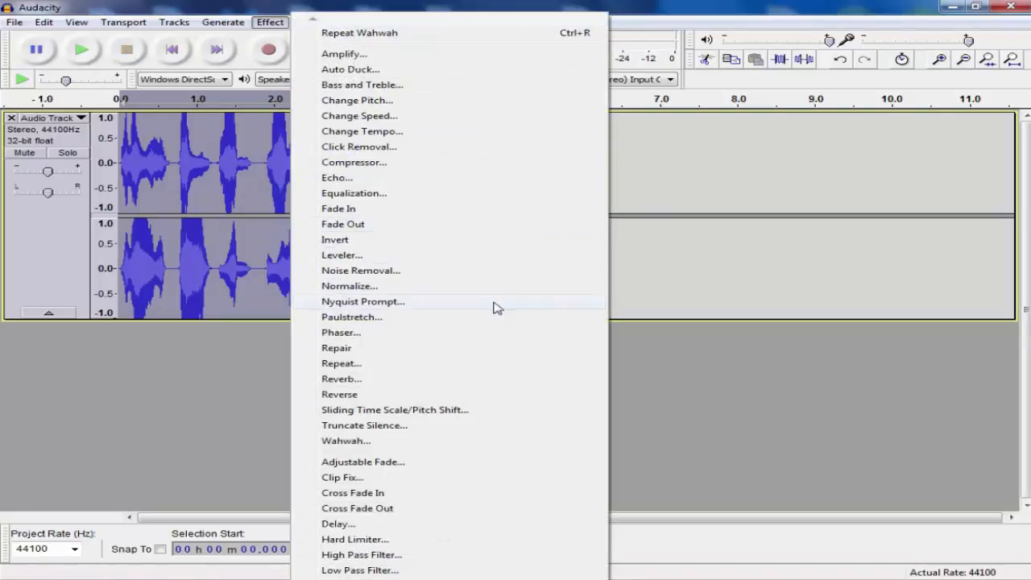
pyautogui.moveTo(482, 317)
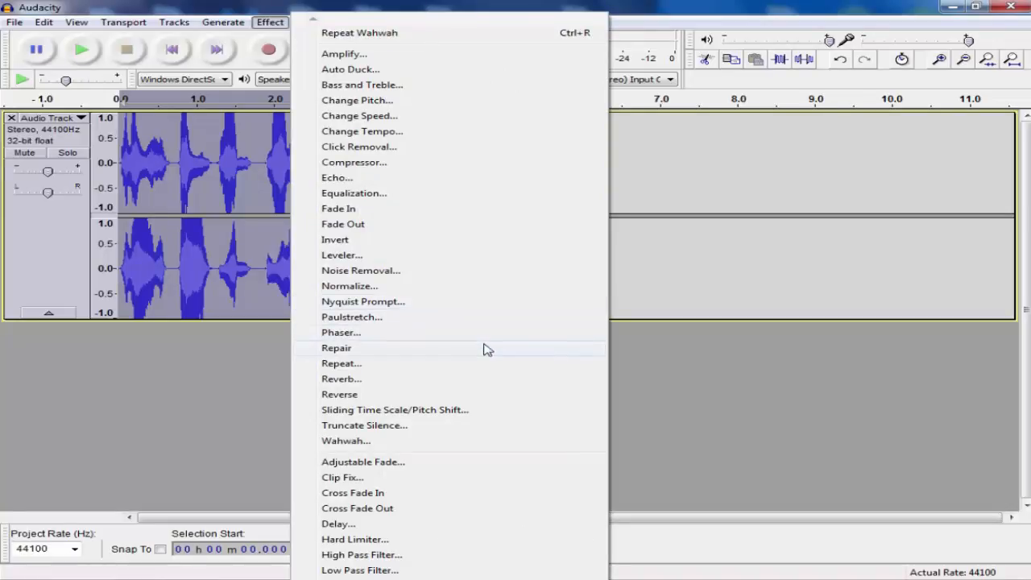
pyautogui.moveTo(403, 317)
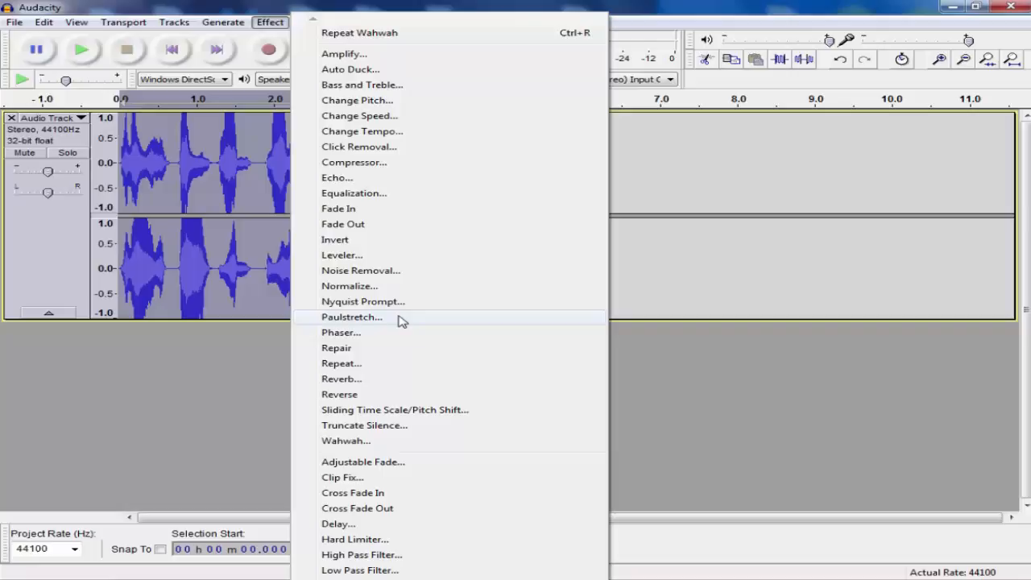
pyautogui.click(351, 316)
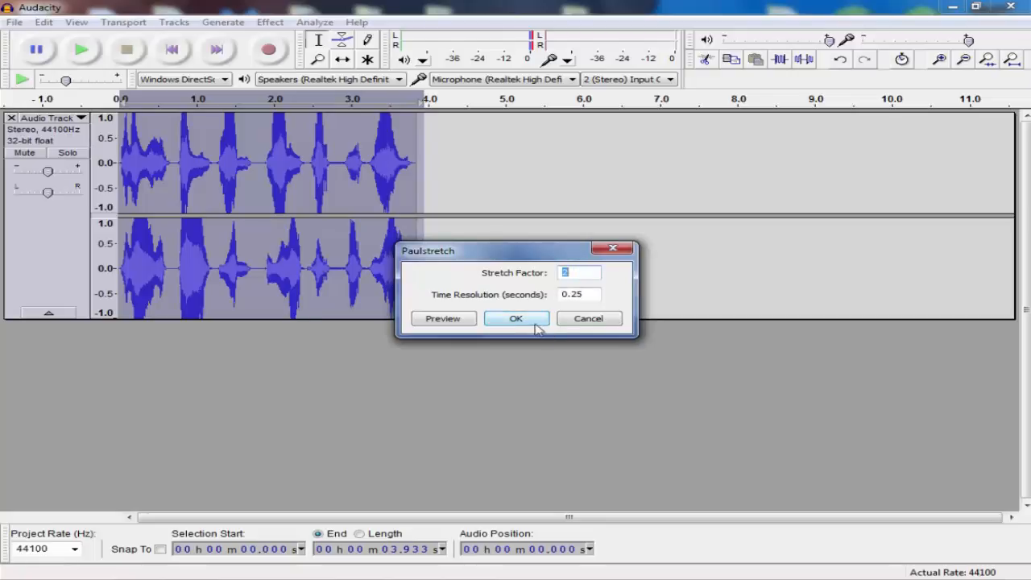
pyautogui.click(515, 319)
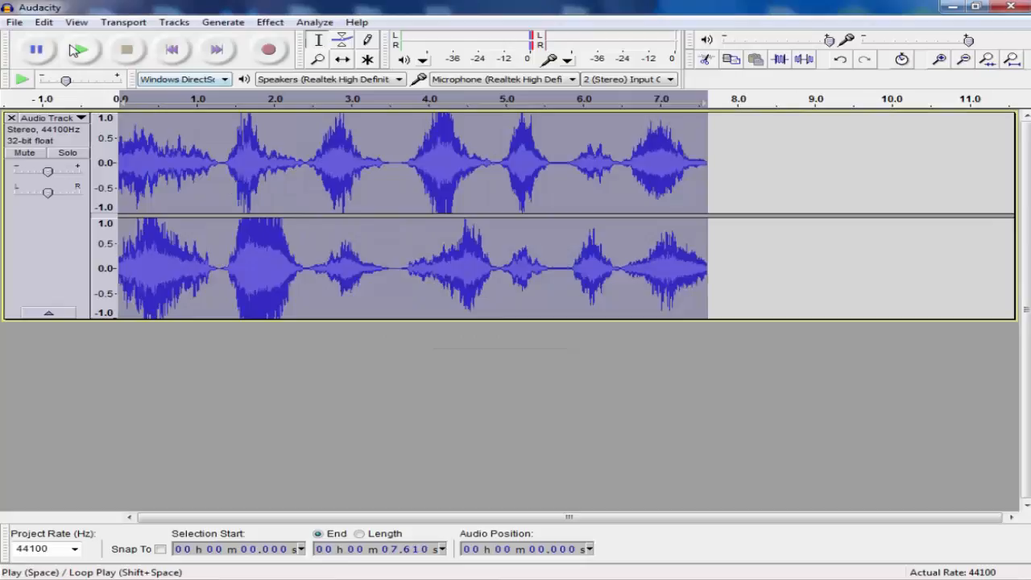
pyautogui.click(81, 50)
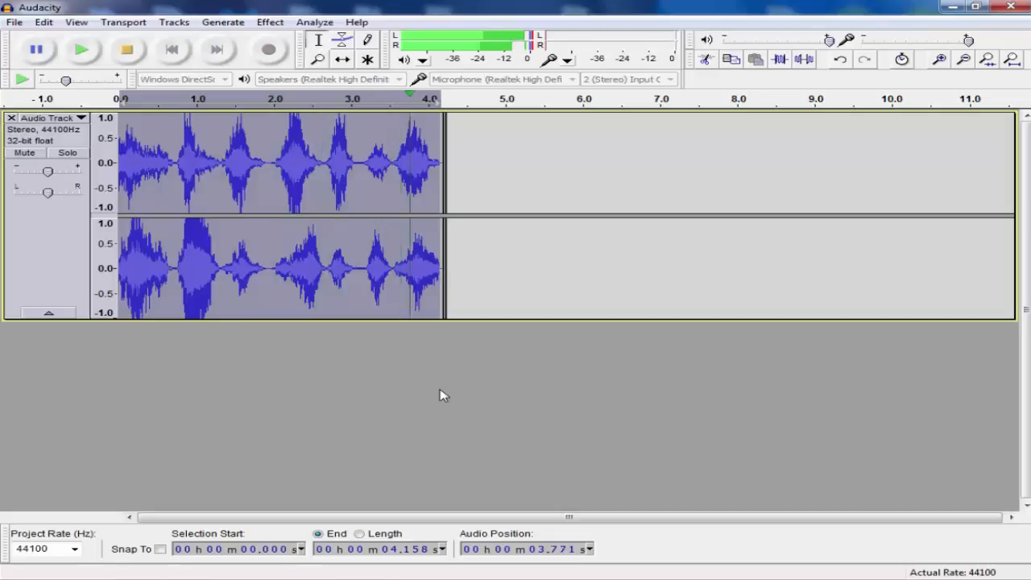
# Deselect the stretched clip and bring up the Effect menu again
pyautogui.click(126, 49)
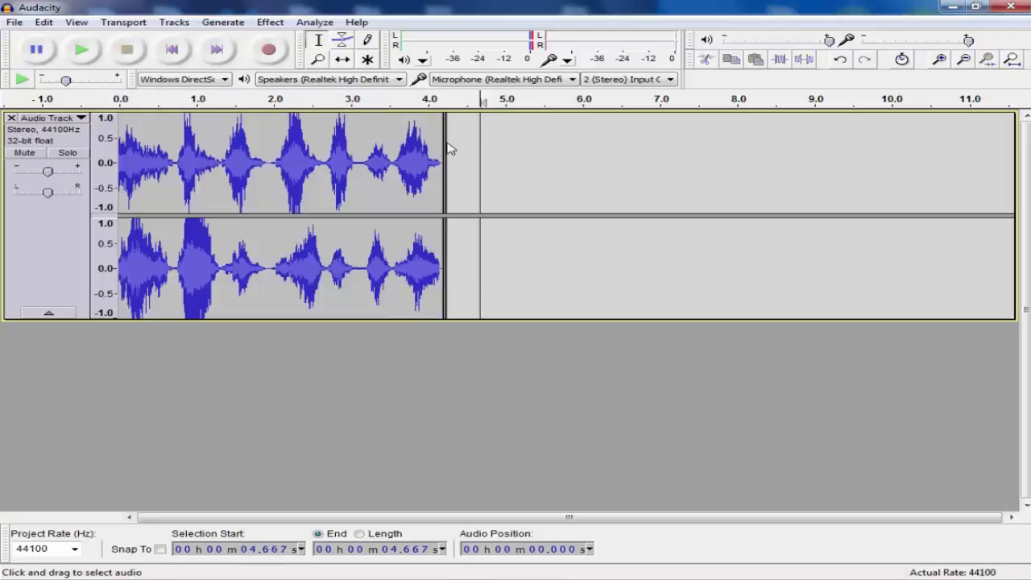
pyautogui.moveTo(566, 159)
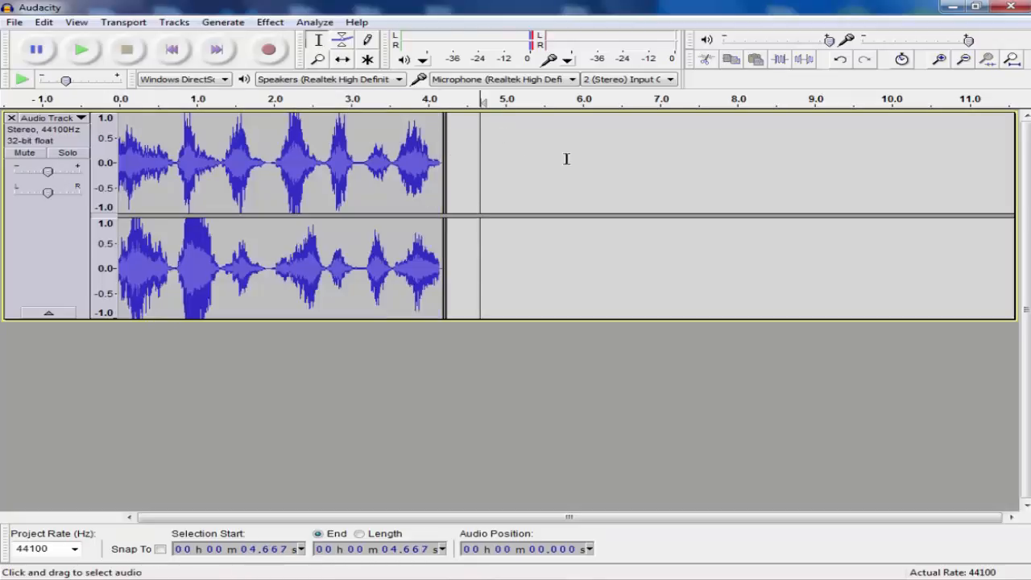
pyautogui.moveTo(564, 174)
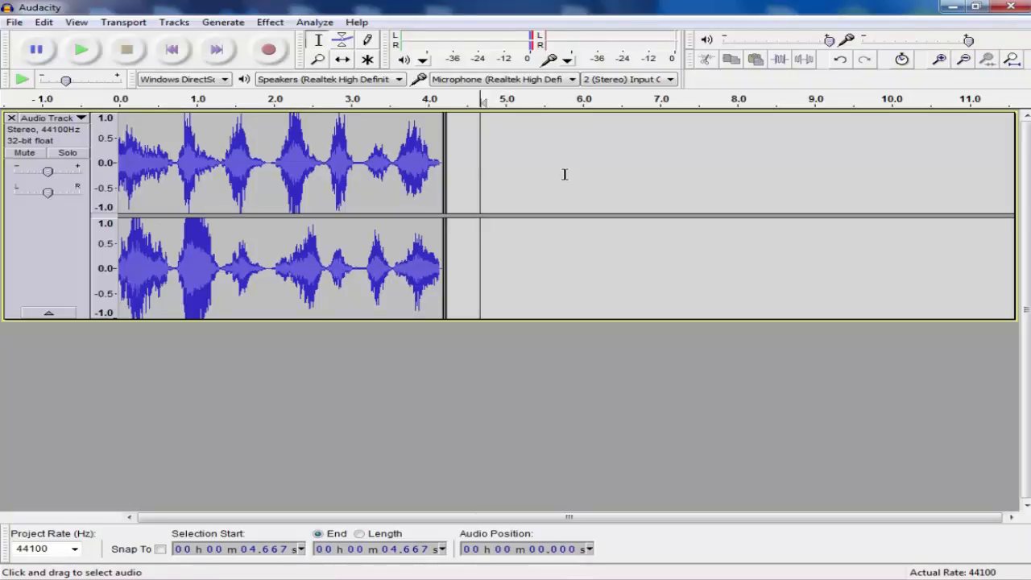
pyautogui.moveTo(395, 118)
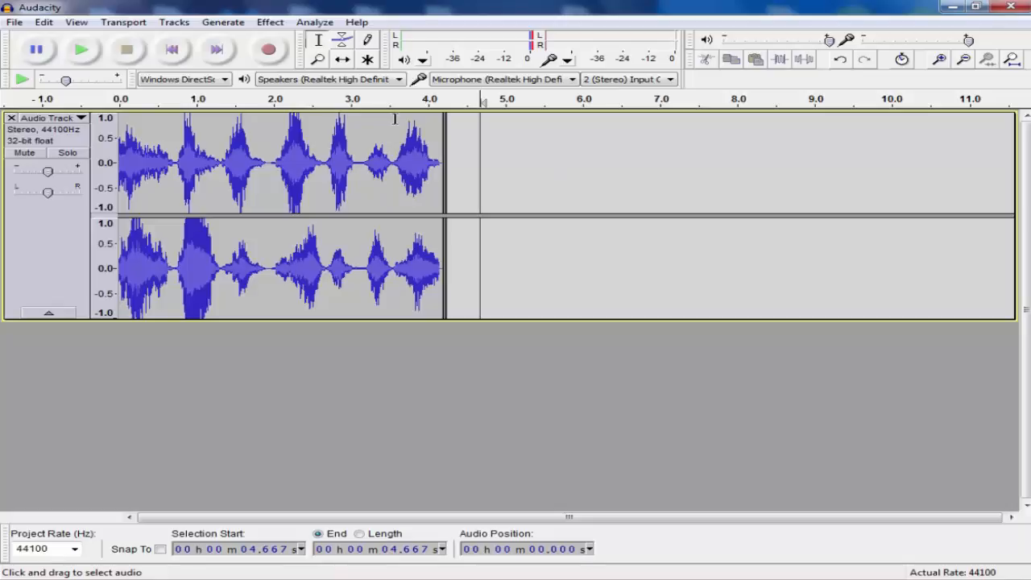
pyautogui.click(270, 22)
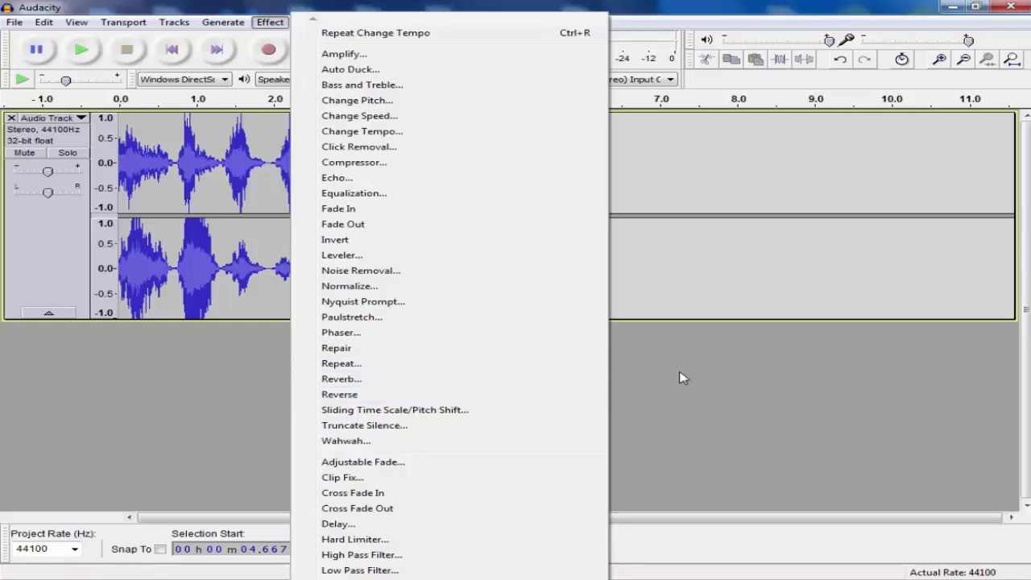